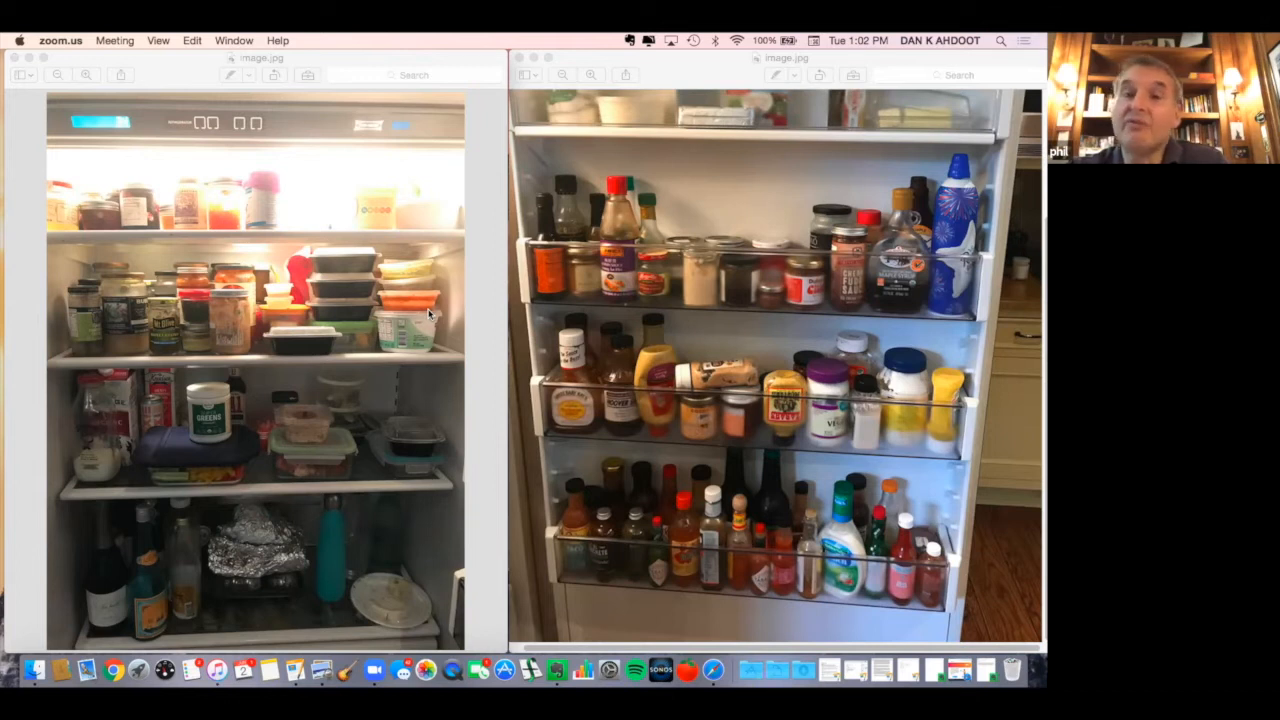
{"action": "mouse_move", "coordinate": [266, 242]}
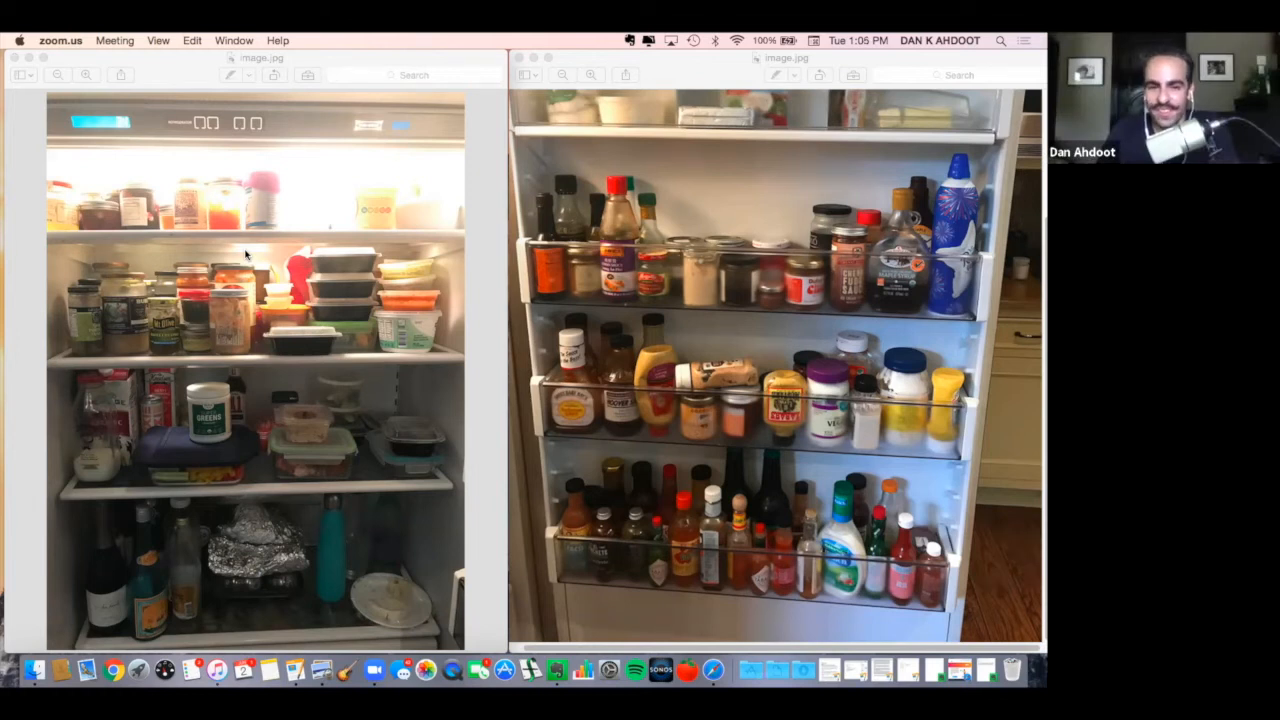
{"action": "mouse_move", "coordinate": [192, 500]}
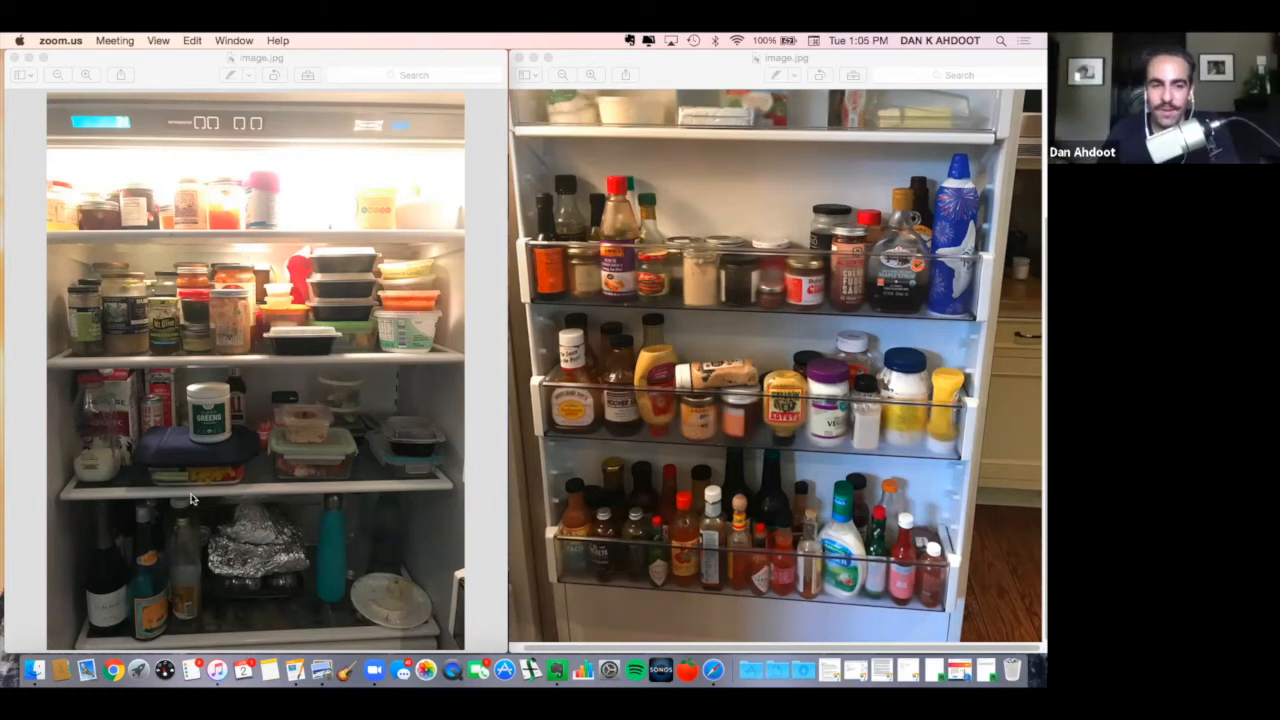
{"action": "mouse_move", "coordinate": [124, 518]}
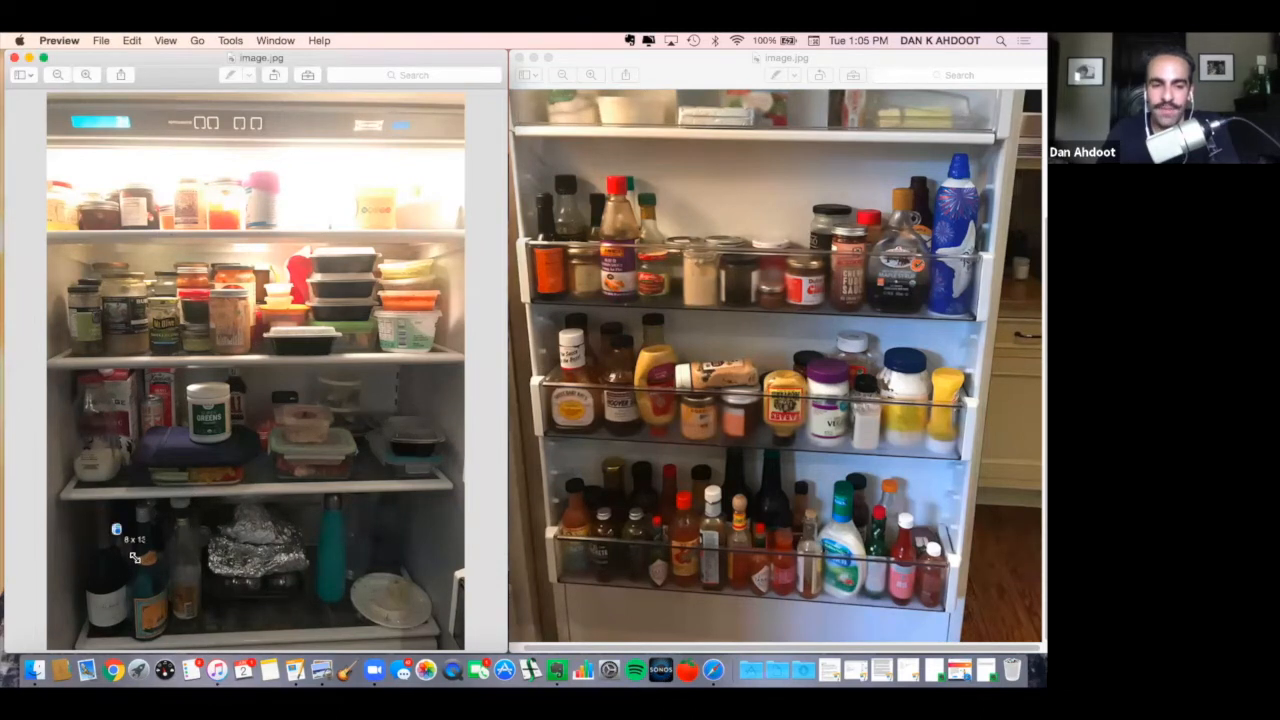
Outline the jars on the main fridge photo's upper shelf with a rectangular selection.
{"action": "left_click_drag", "start_coordinate": [116, 524], "coordinate": [184, 640]}
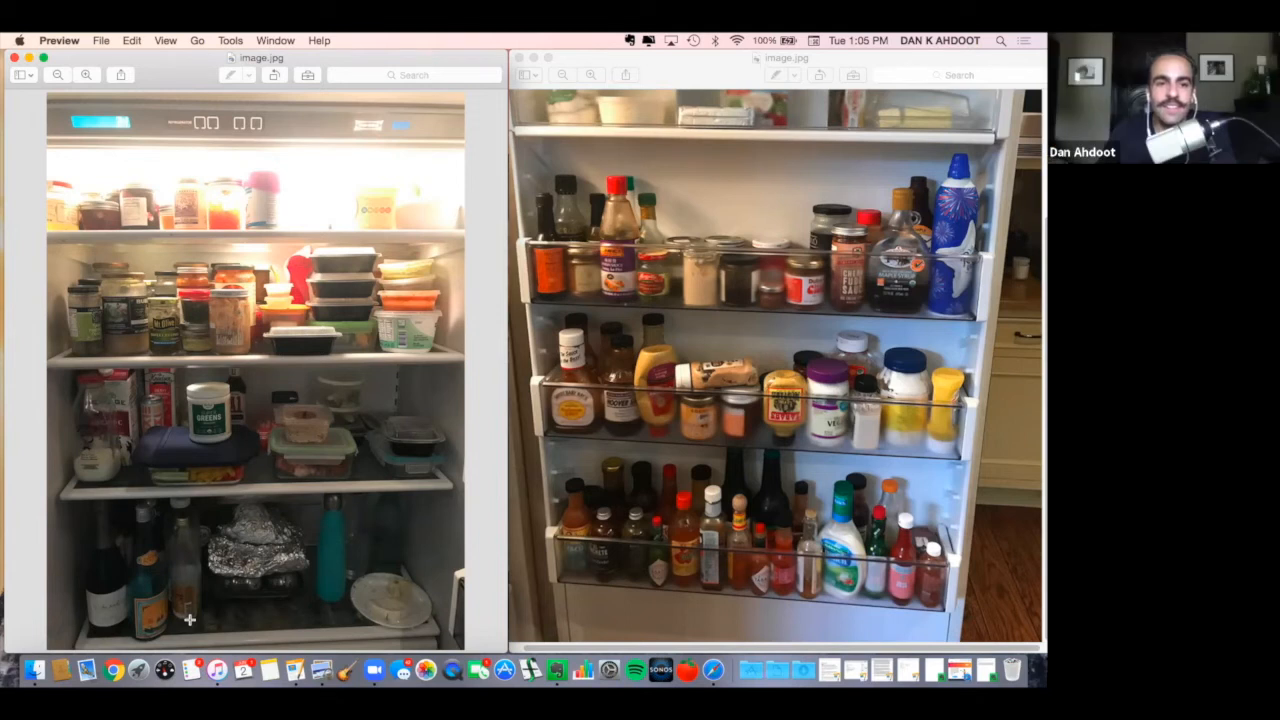
{"action": "mouse_move", "coordinate": [72, 260]}
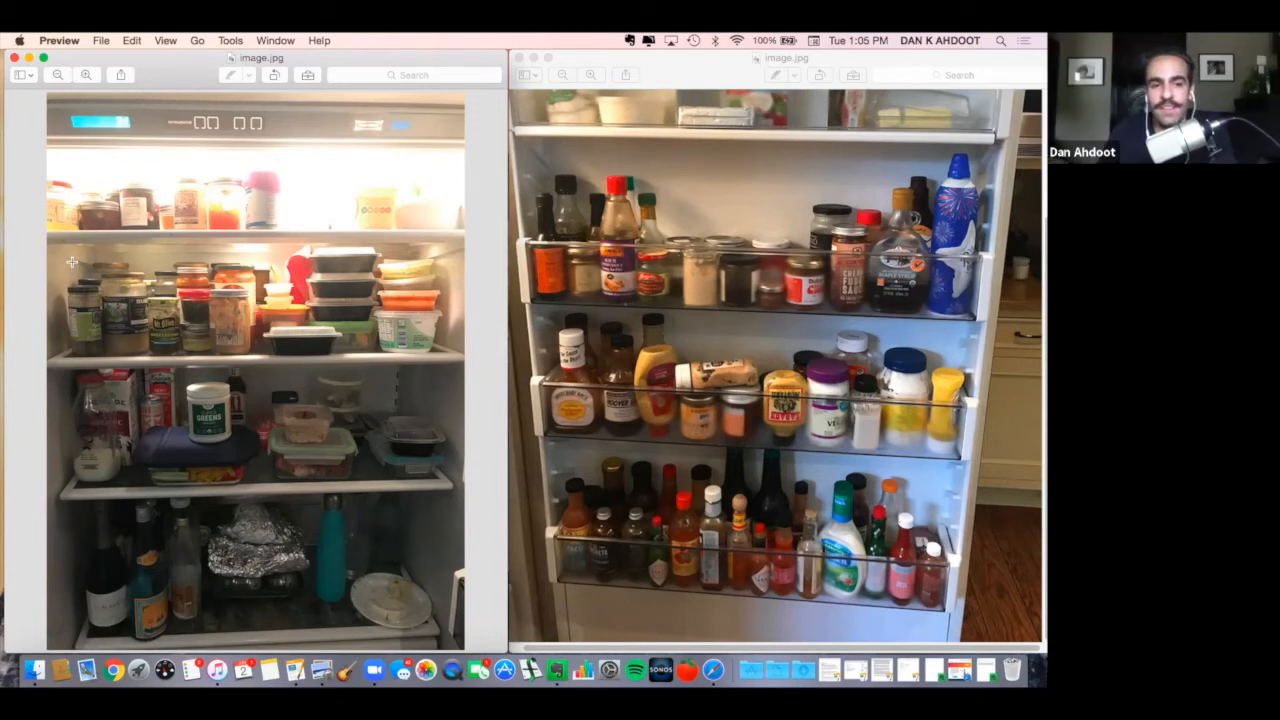
{"action": "left_click_drag", "start_coordinate": [62, 252], "coordinate": [220, 344]}
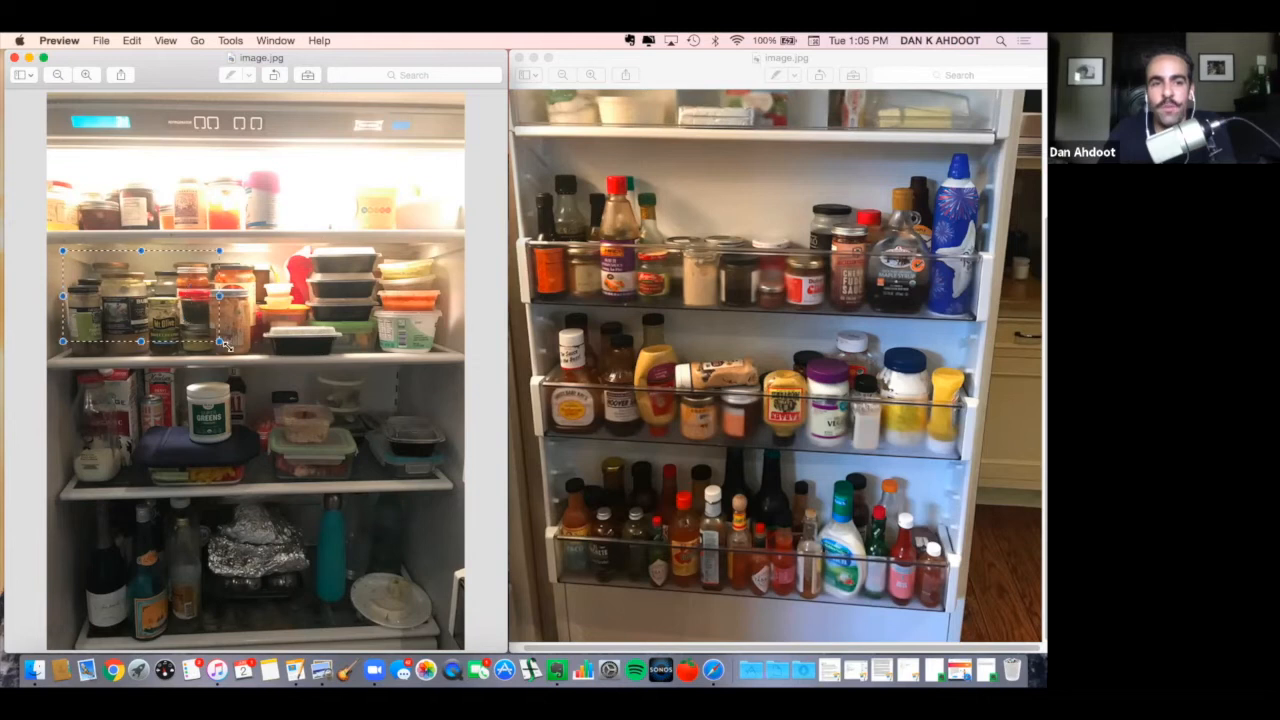
{"action": "left_click_drag", "start_coordinate": [220, 342], "coordinate": [270, 360]}
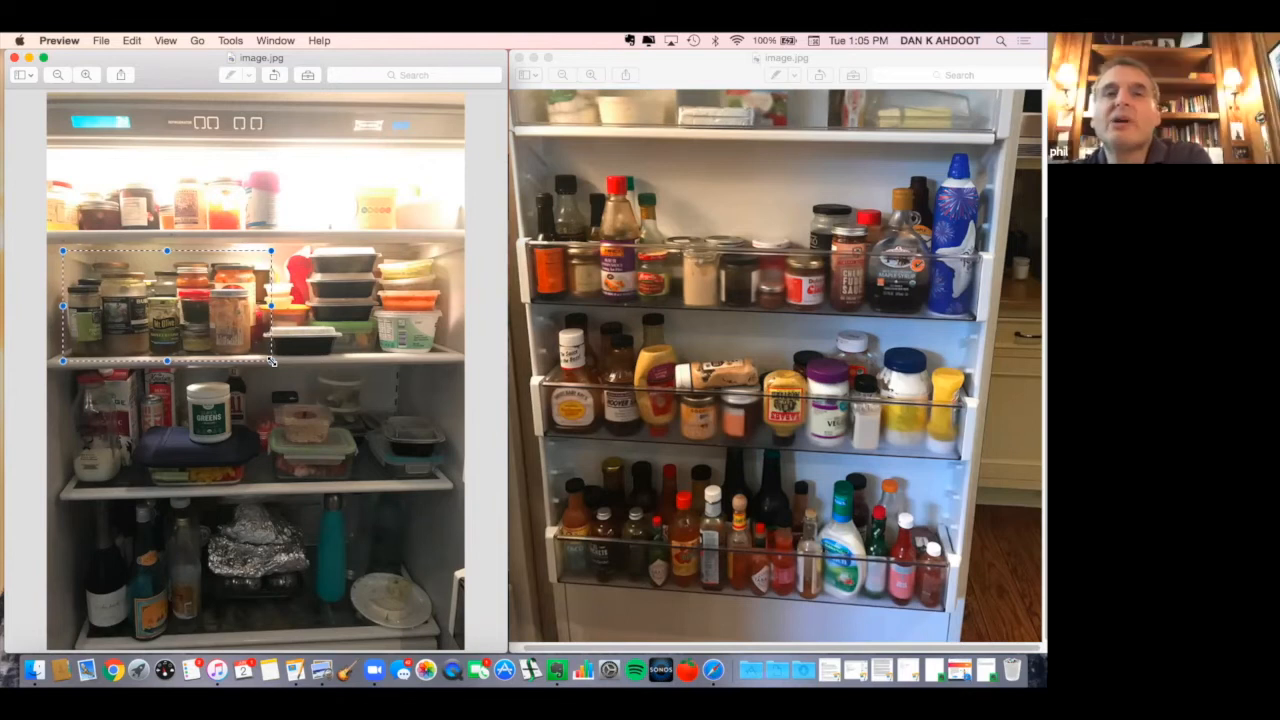
{"action": "mouse_move", "coordinate": [284, 362]}
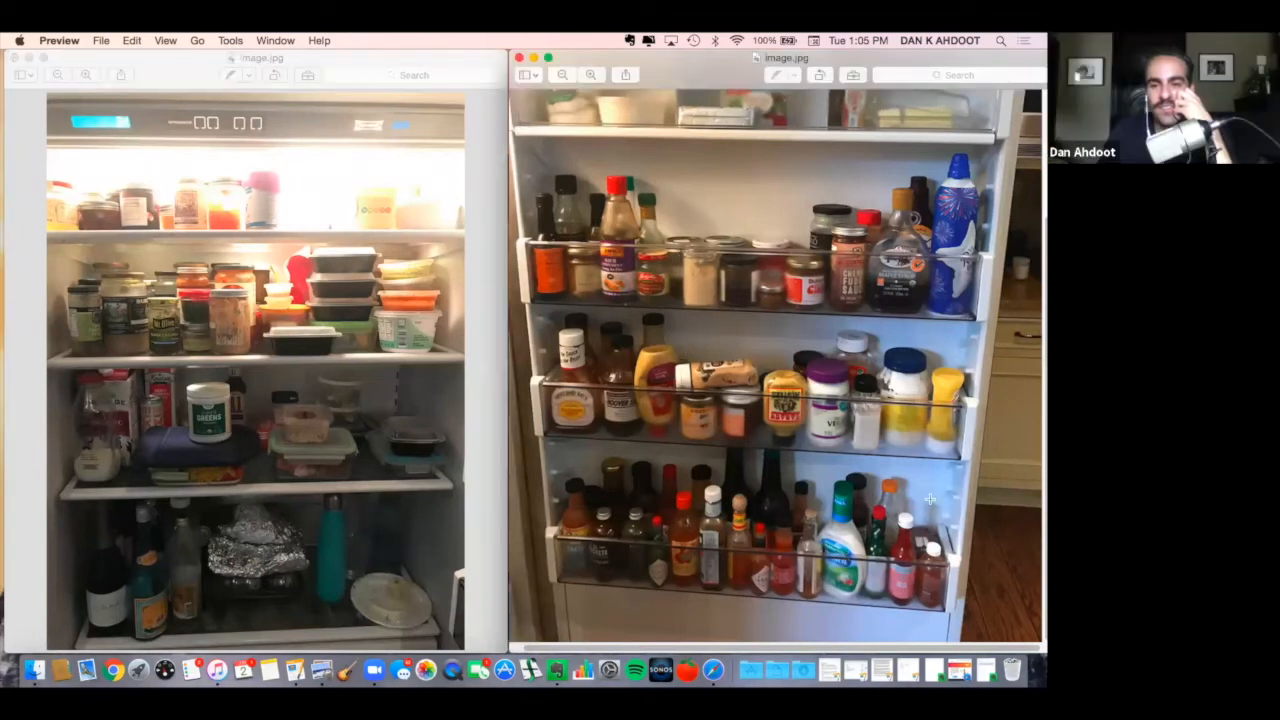
Bring the fridge-door photo window forward, clearing the selection on the main fridge photo.
{"action": "left_click_drag", "start_coordinate": [550, 488], "coordinate": [950, 572]}
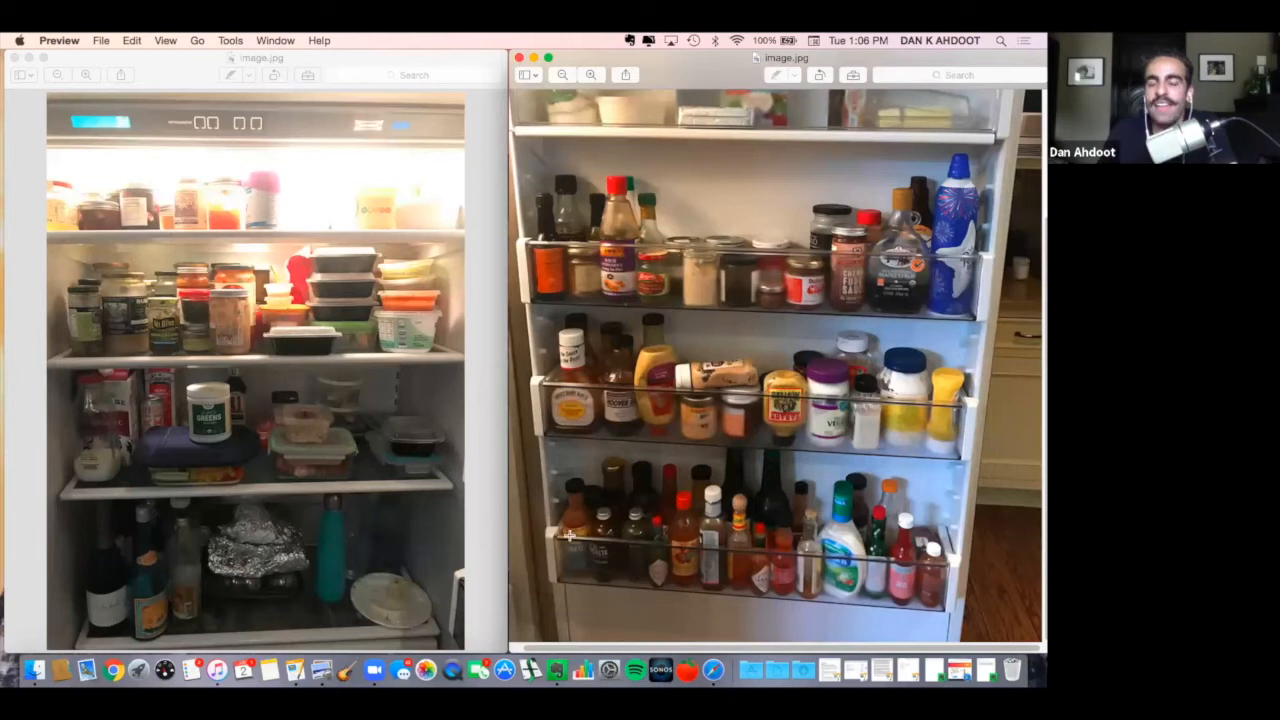
{"action": "mouse_move", "coordinate": [536, 448]}
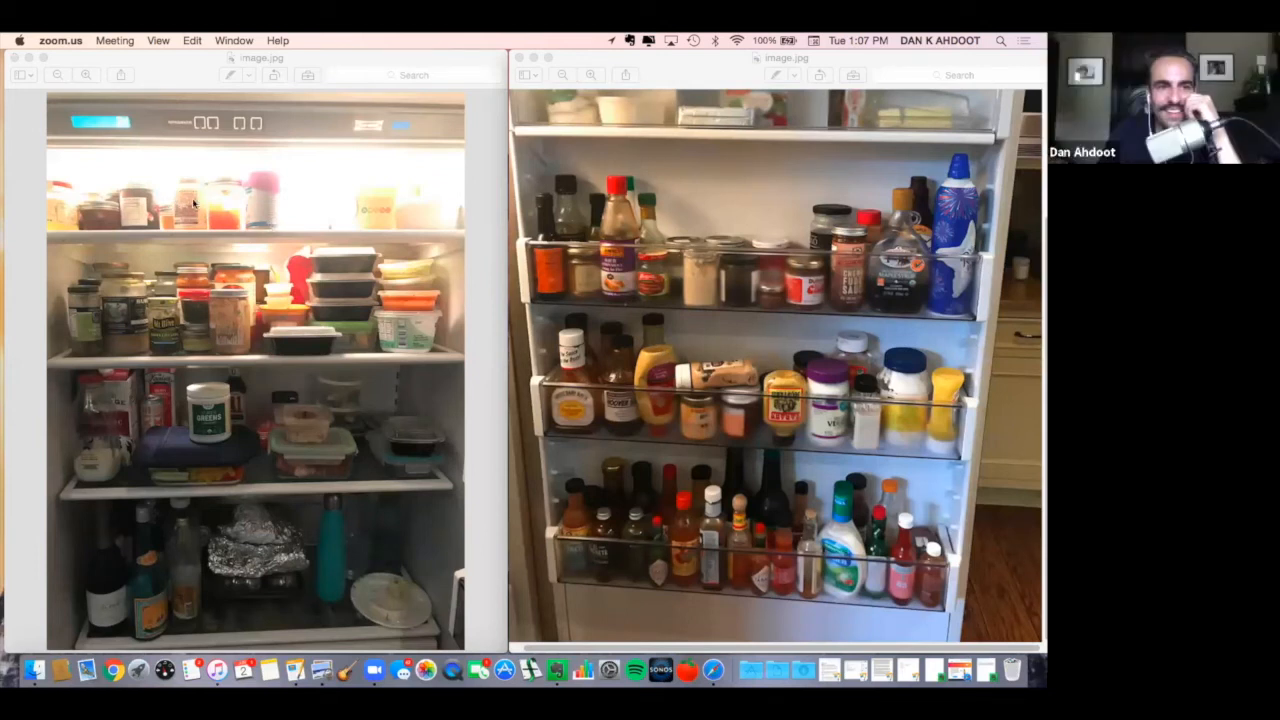
{"action": "mouse_move", "coordinate": [240, 170]}
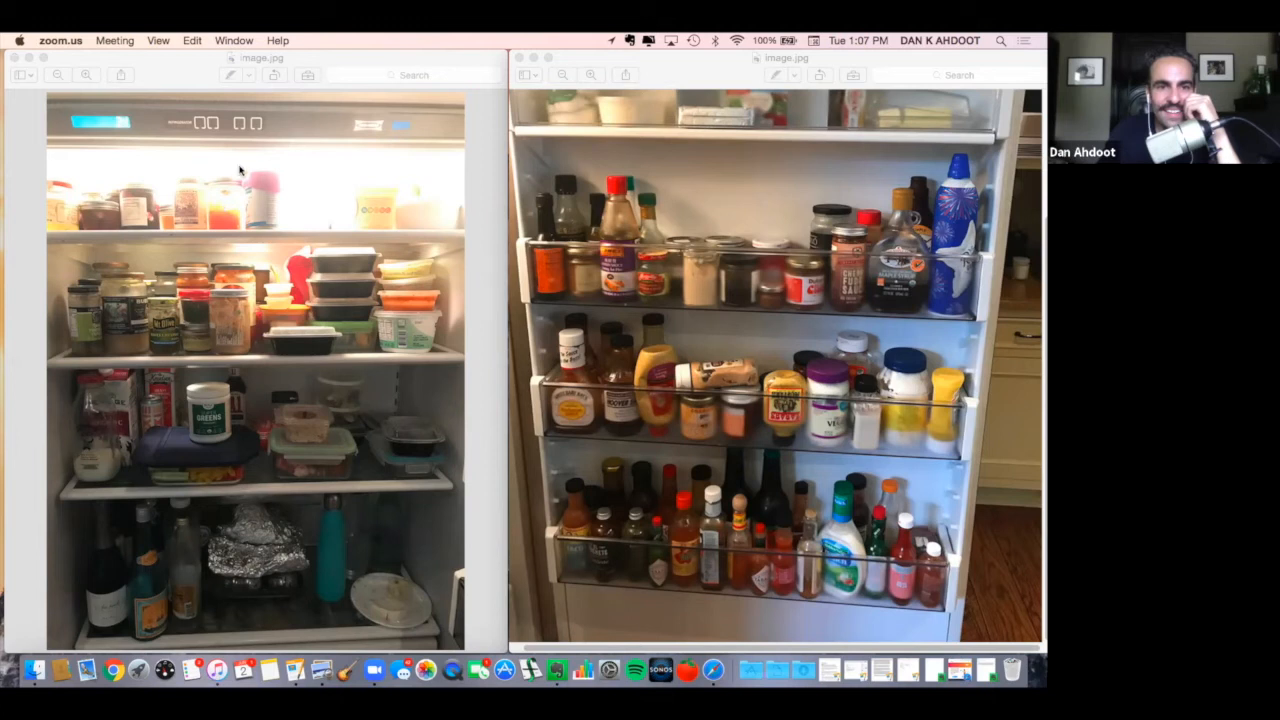
Mark a small rectangular selection around an item on the main fridge's top shelf.
{"action": "left_click_drag", "start_coordinate": [230, 164], "coordinate": [296, 230]}
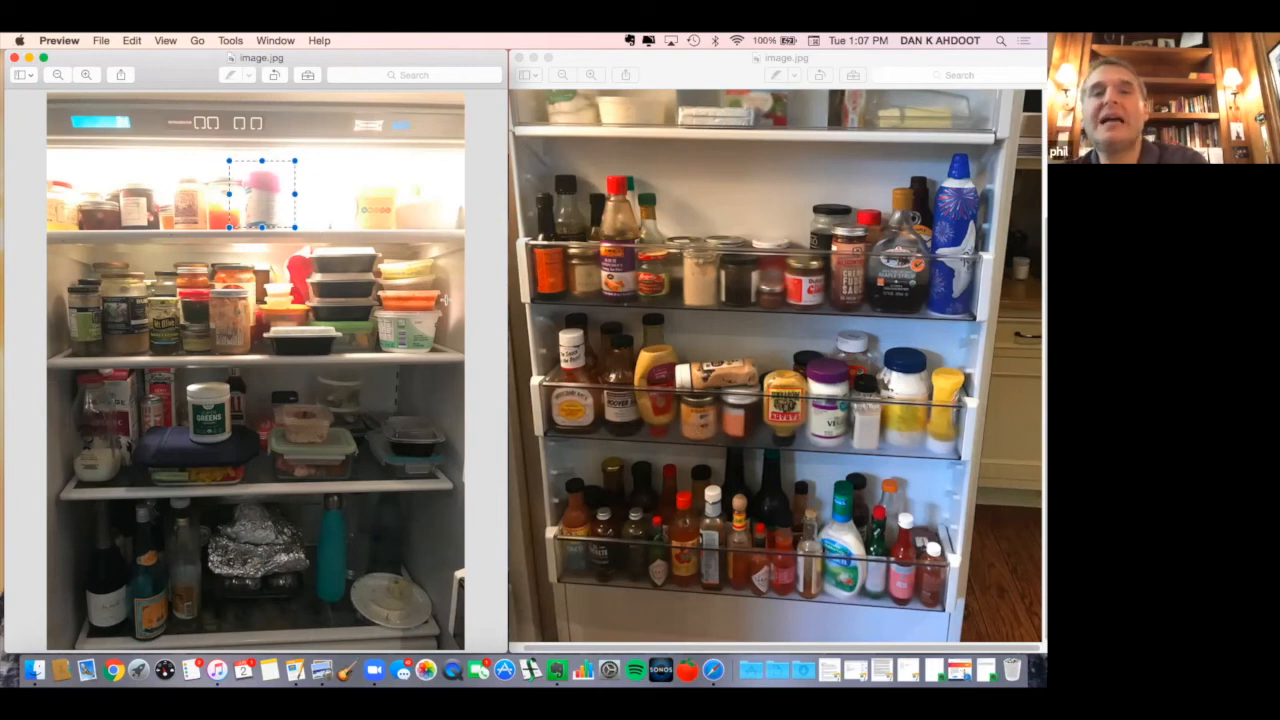
{"action": "mouse_move", "coordinate": [484, 378]}
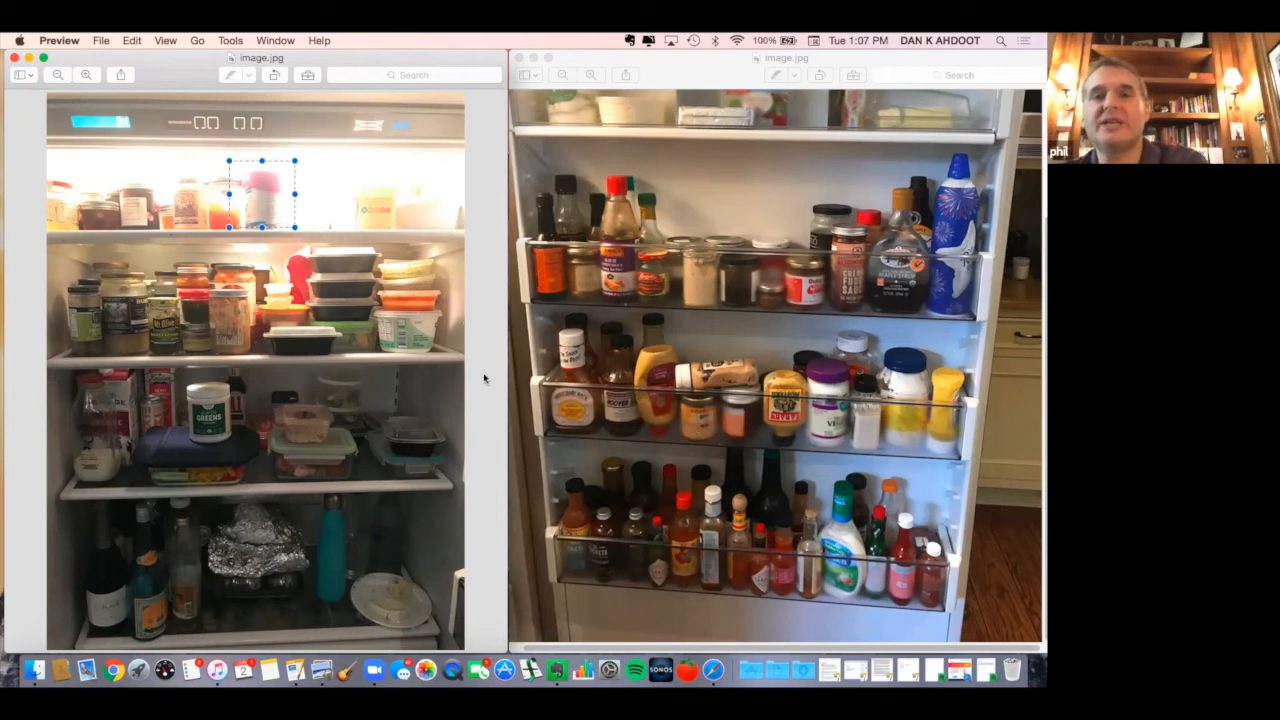
{"action": "mouse_move", "coordinate": [476, 342]}
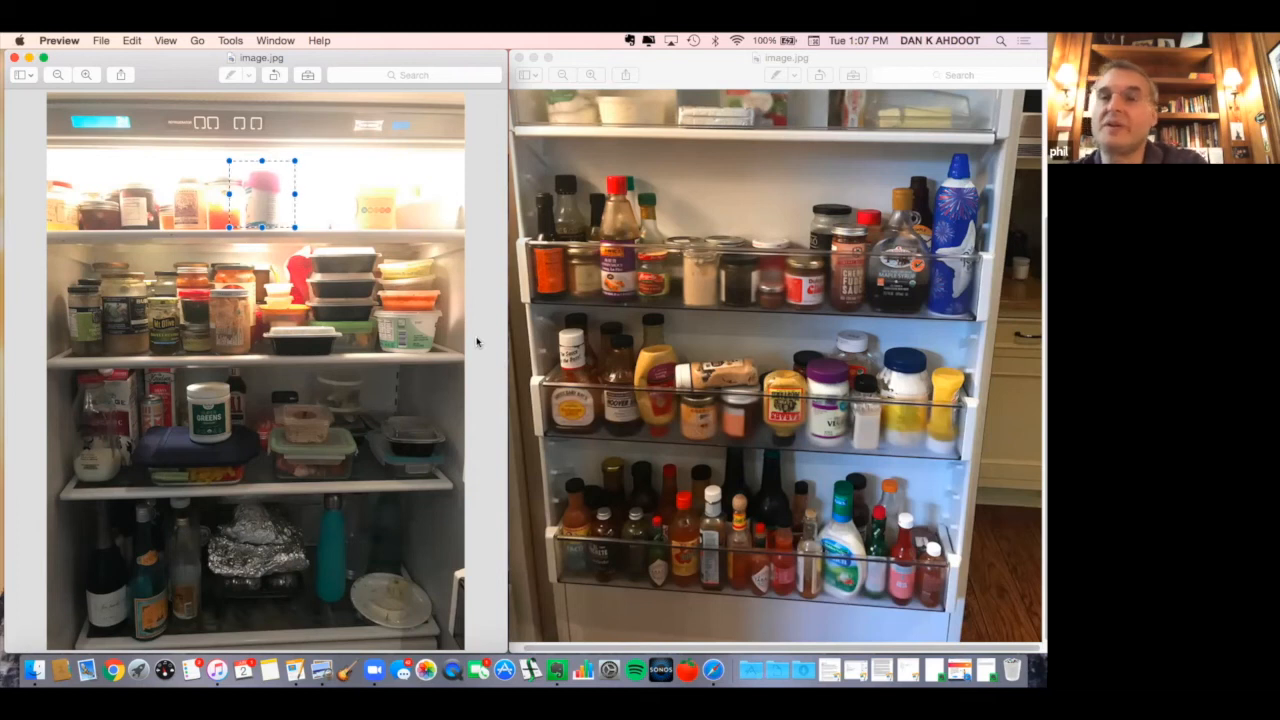